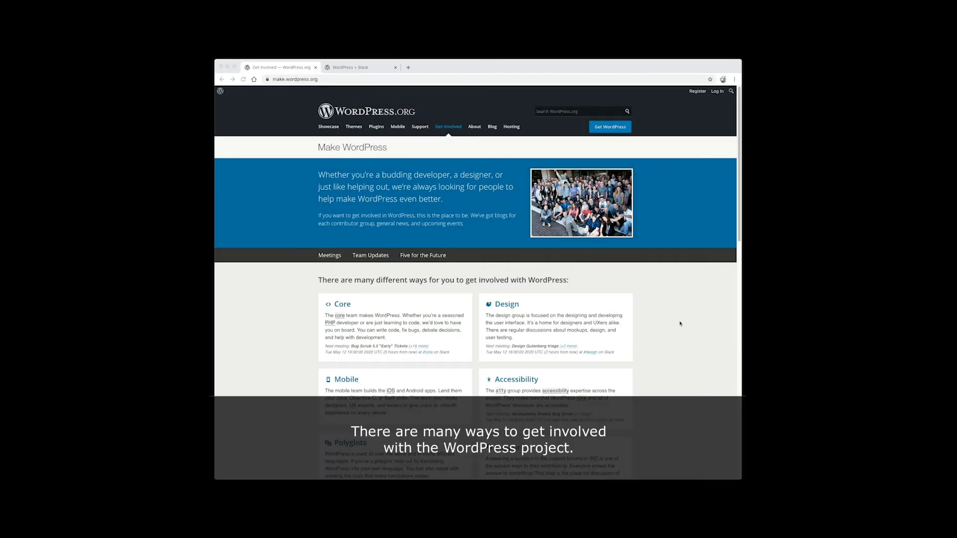
# - Scroll through the Make WordPress team directory, then bring up the WordPress Slack information page
pyautogui.scroll(-3)
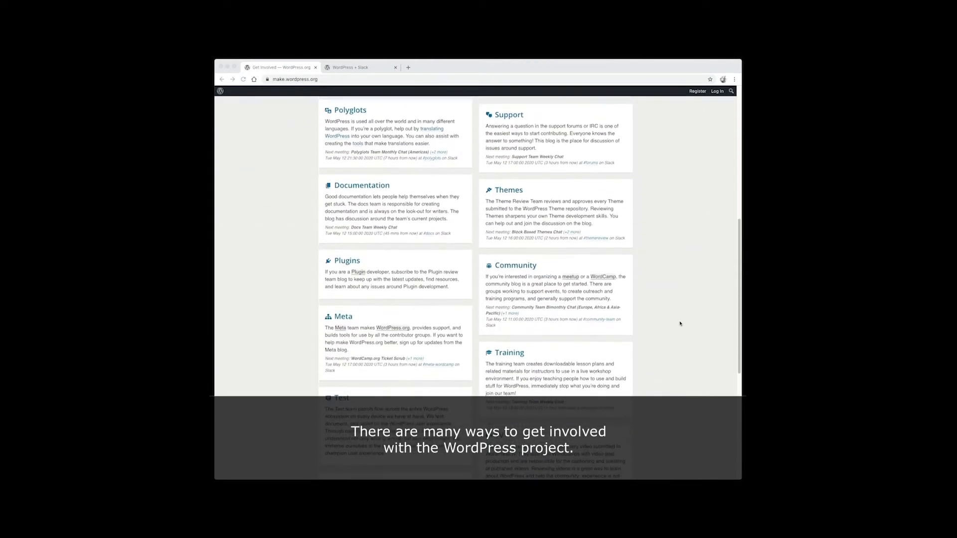
pyautogui.scroll(-3)
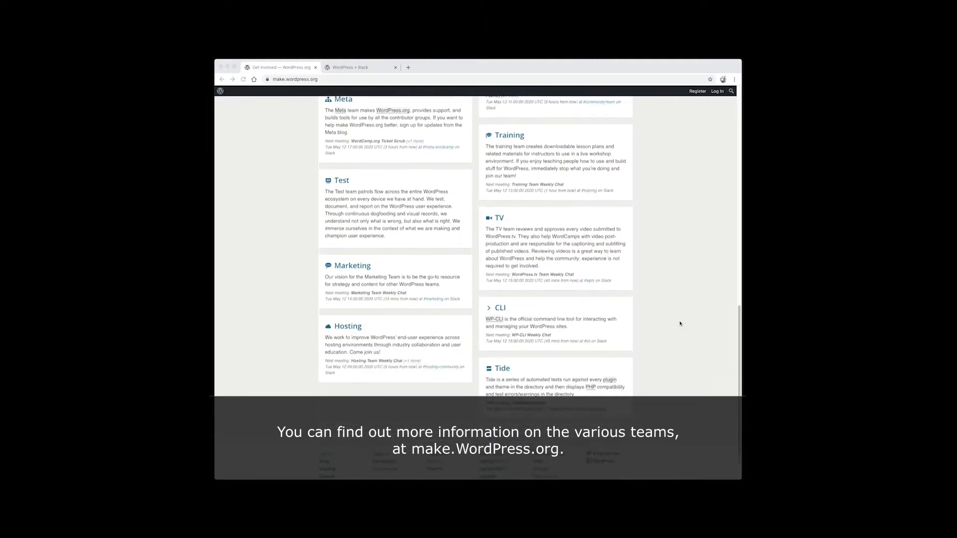
pyautogui.scroll(3)
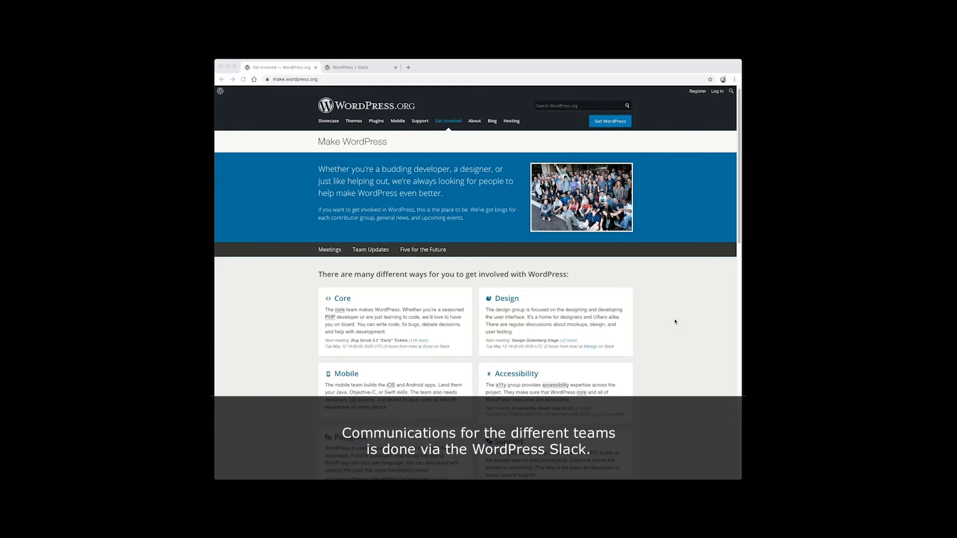
pyautogui.click(358, 67)
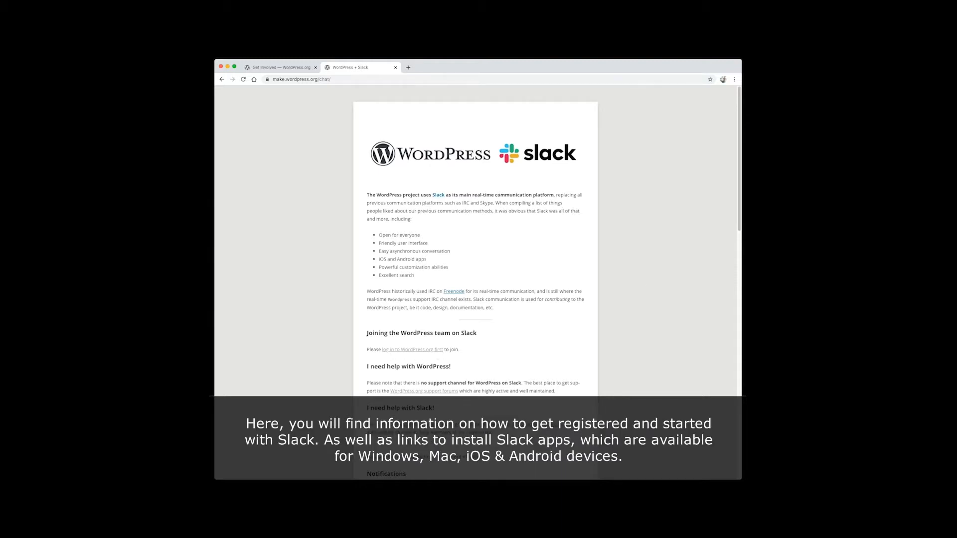
pyautogui.scroll(-3)
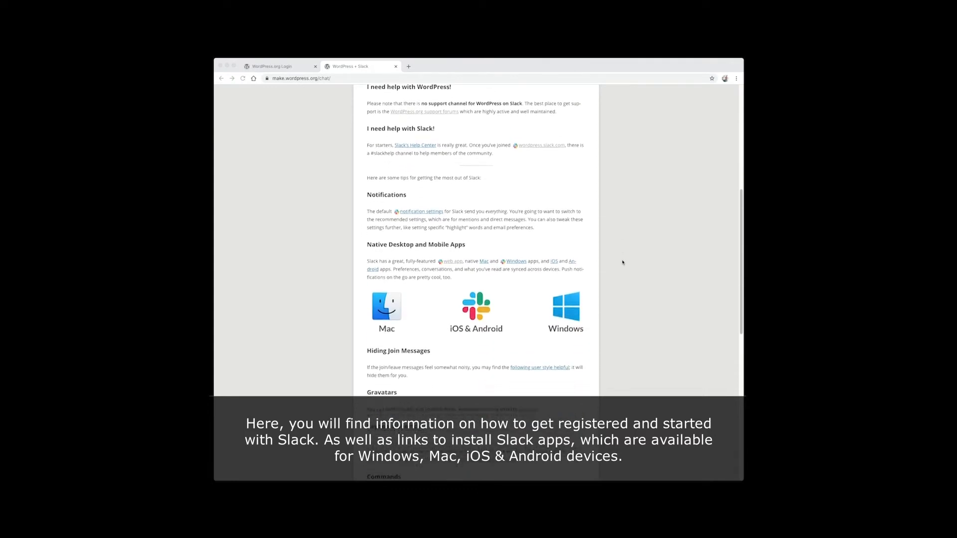
pyautogui.scroll(-3)
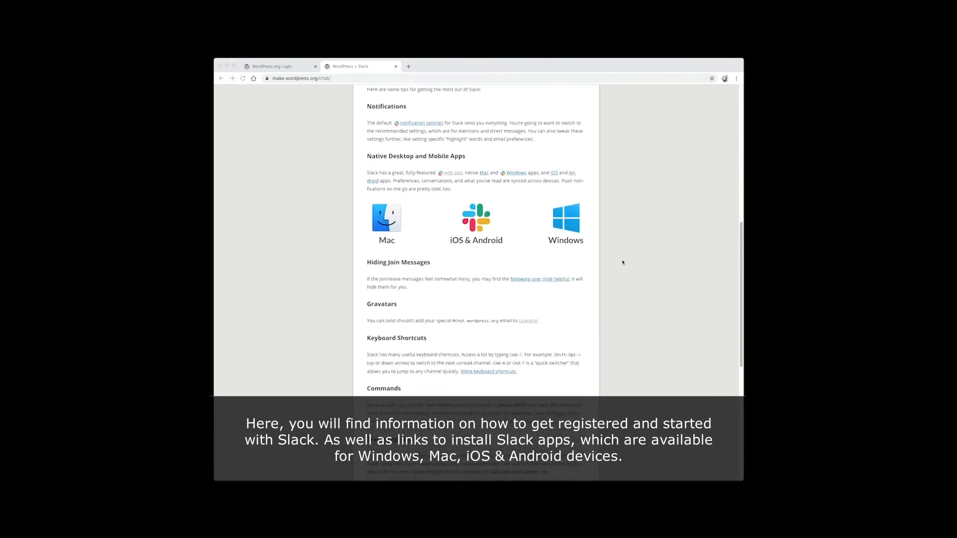
pyautogui.scroll(-3)
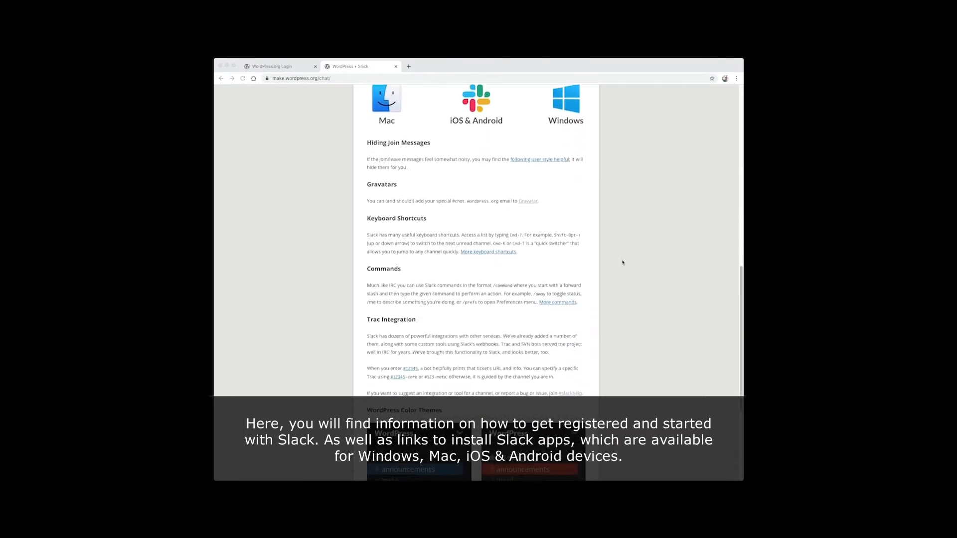
pyautogui.scroll(-3)
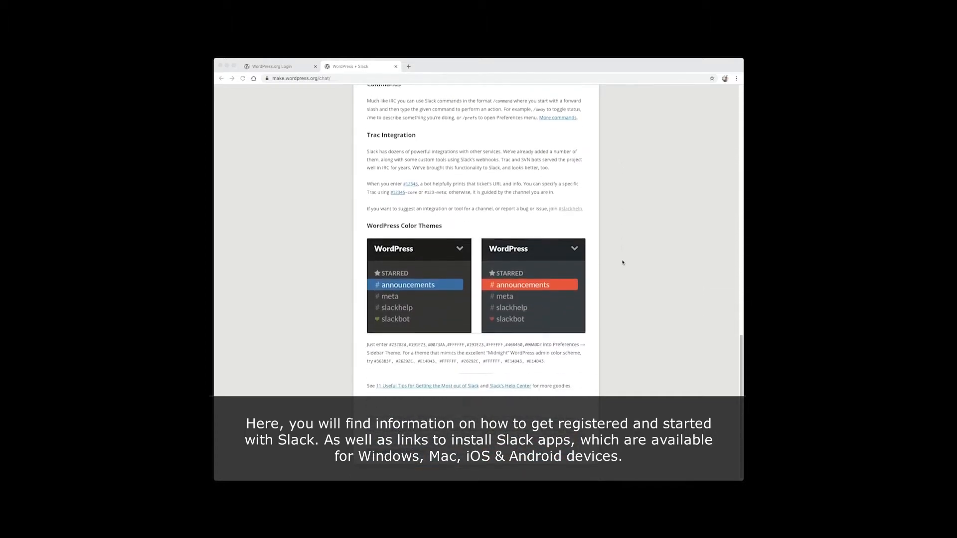
pyautogui.scroll(3)
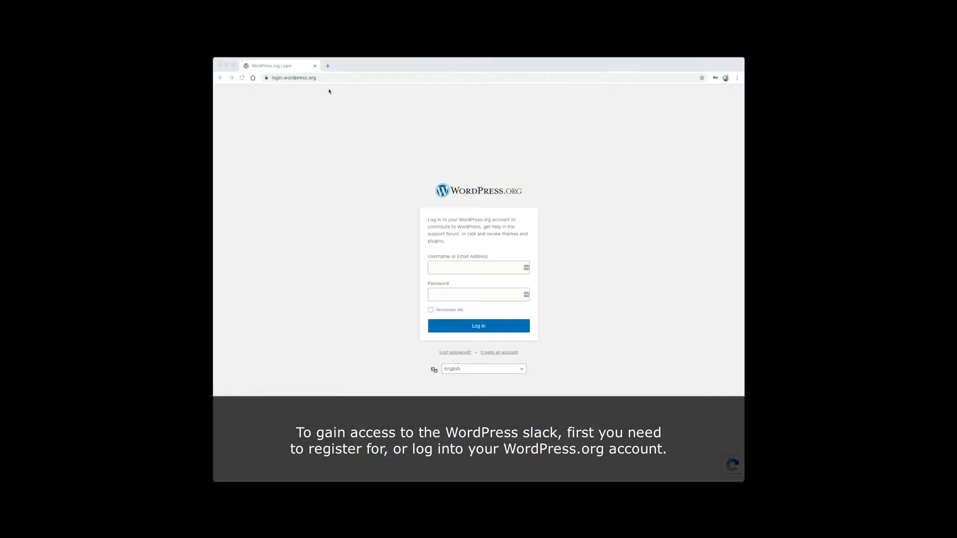
pyautogui.moveTo(514, 254)
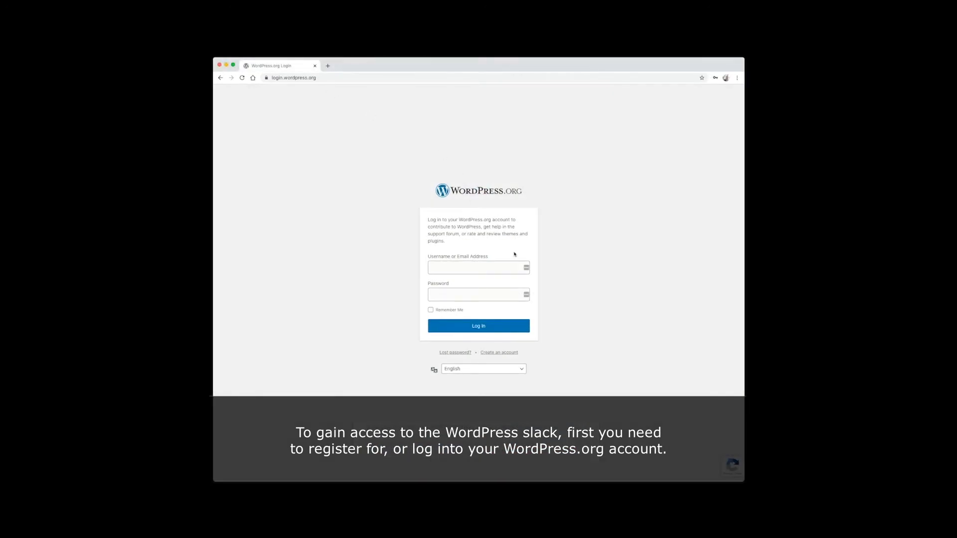
pyautogui.moveTo(515, 355)
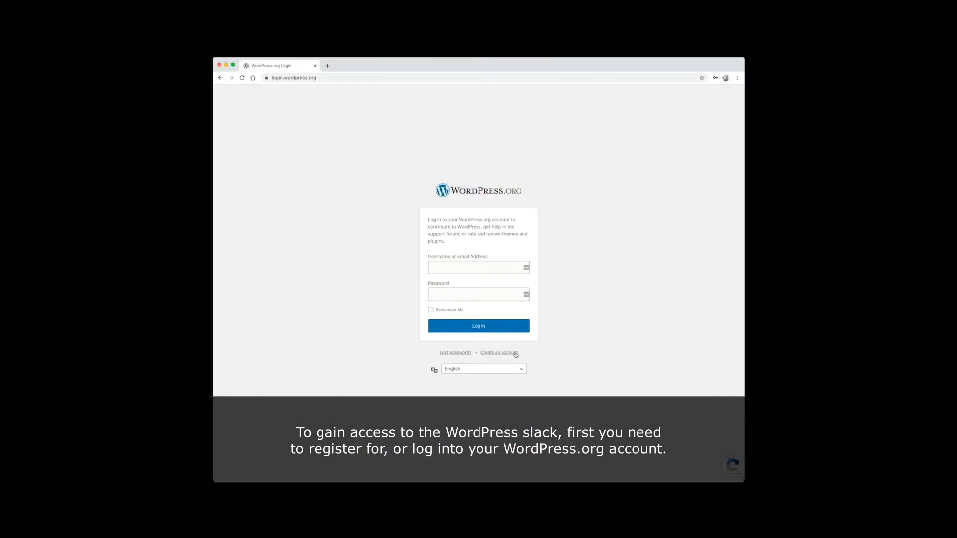
# - Follow the 'Create an account' link on login.wordpress.org to reach the registration page
pyautogui.click(498, 352)
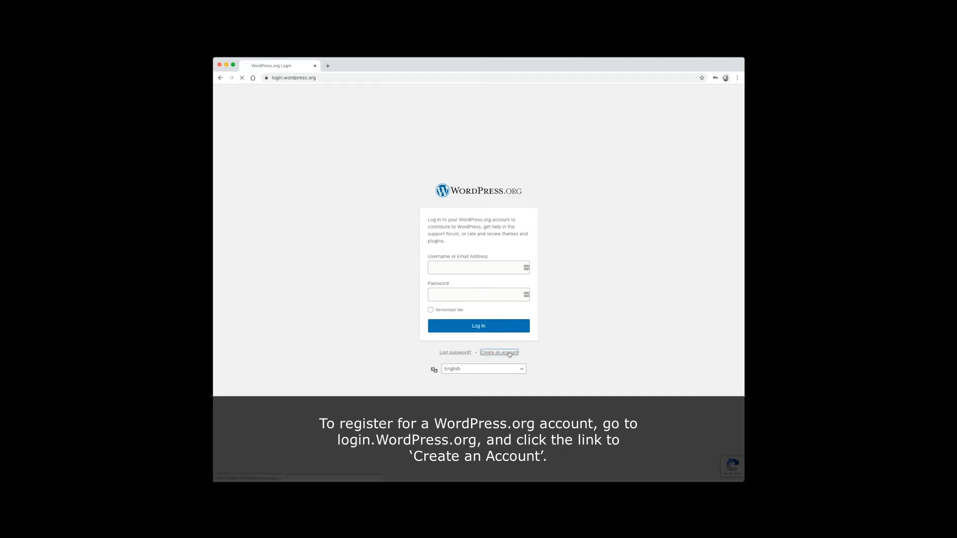
pyautogui.click(498, 353)
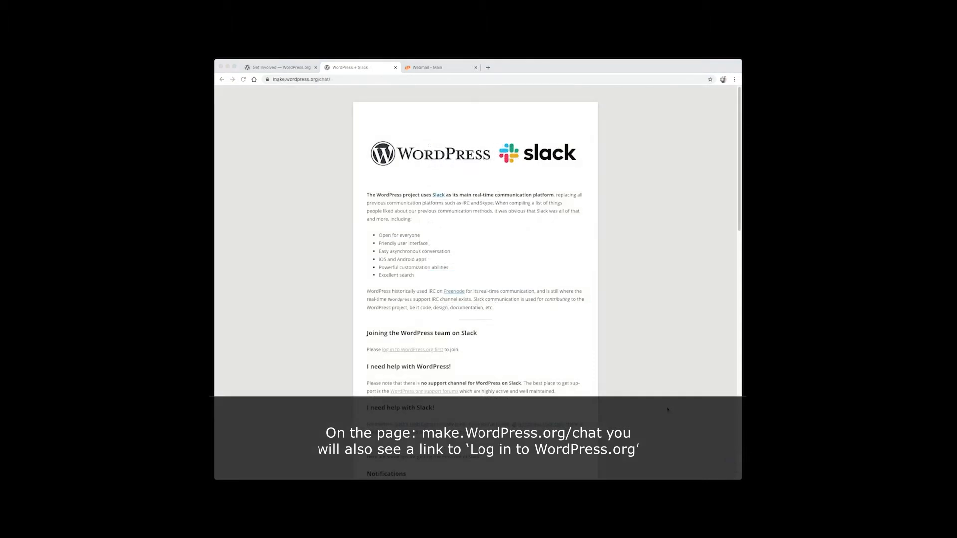
pyautogui.moveTo(540, 357)
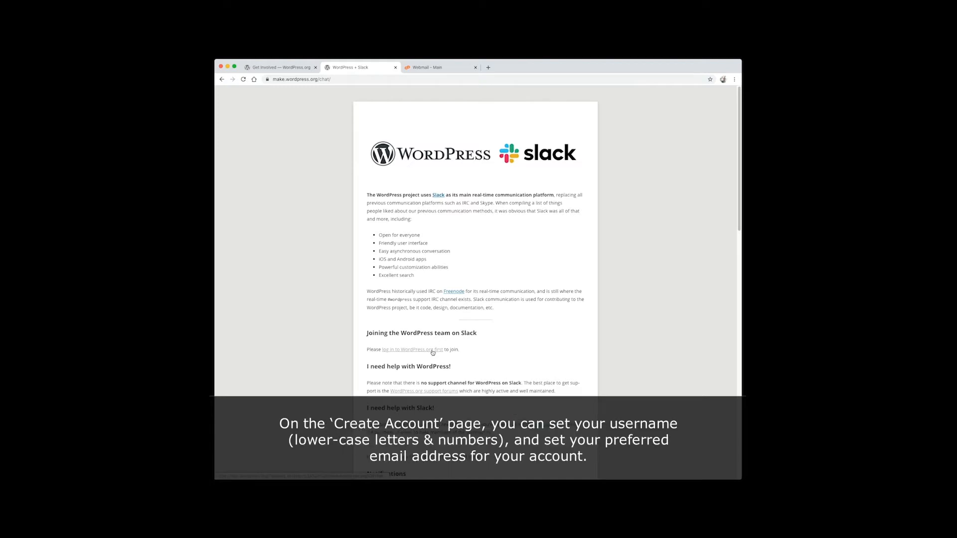
# - Follow the 'log in to WordPress.org first' link in the Joining Slack section of the chat page
pyautogui.click(408, 348)
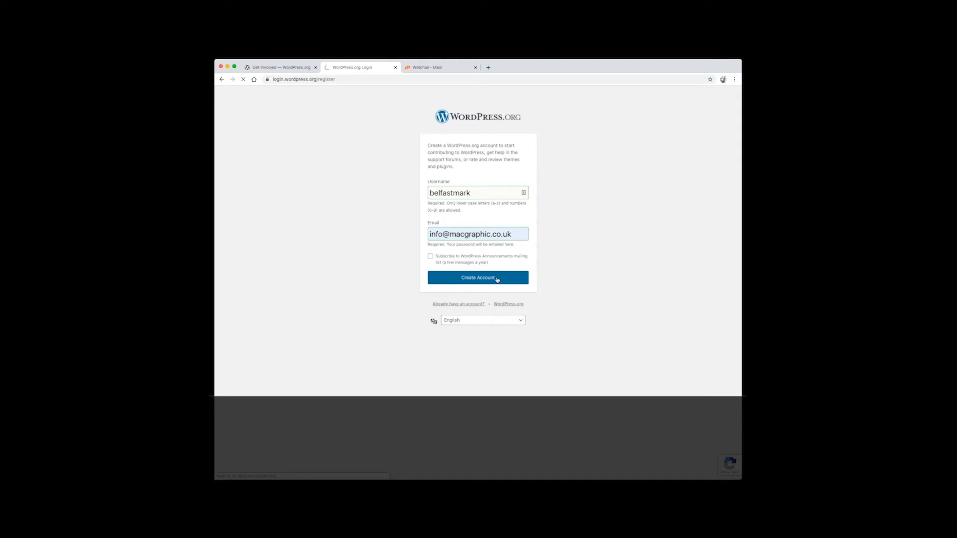
# - Submit the registration form with the username and email to create the WordPress.org account
pyautogui.click(477, 278)
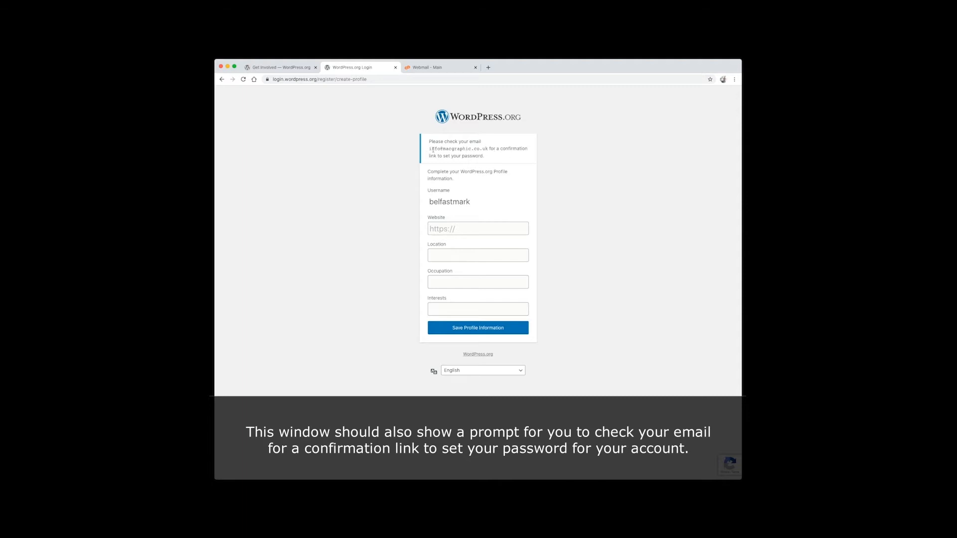
pyautogui.moveTo(555, 262)
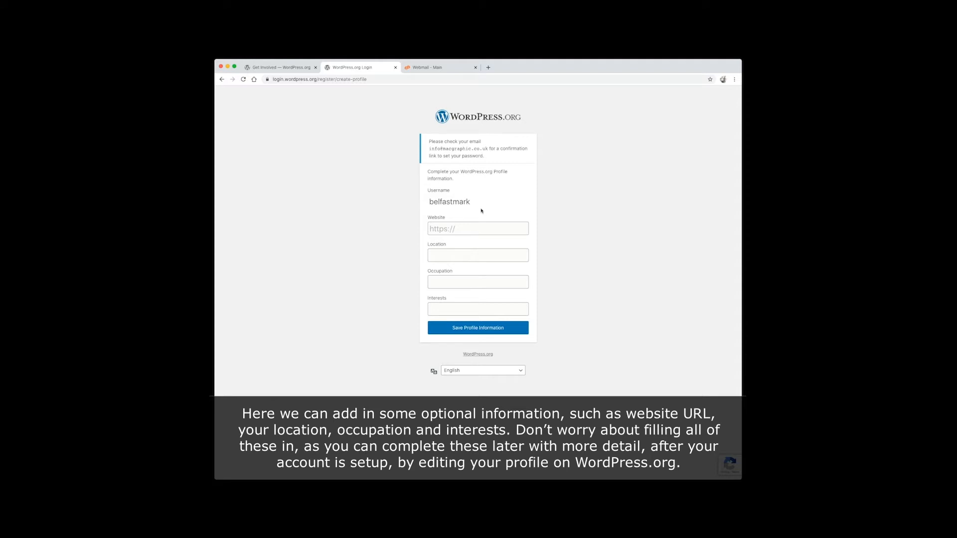
pyautogui.moveTo(496, 214)
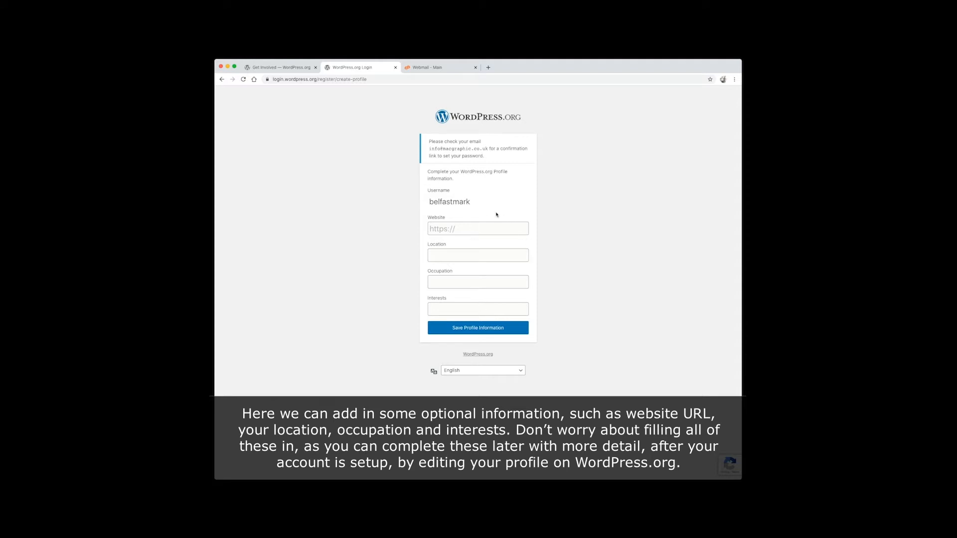
pyautogui.moveTo(487, 216)
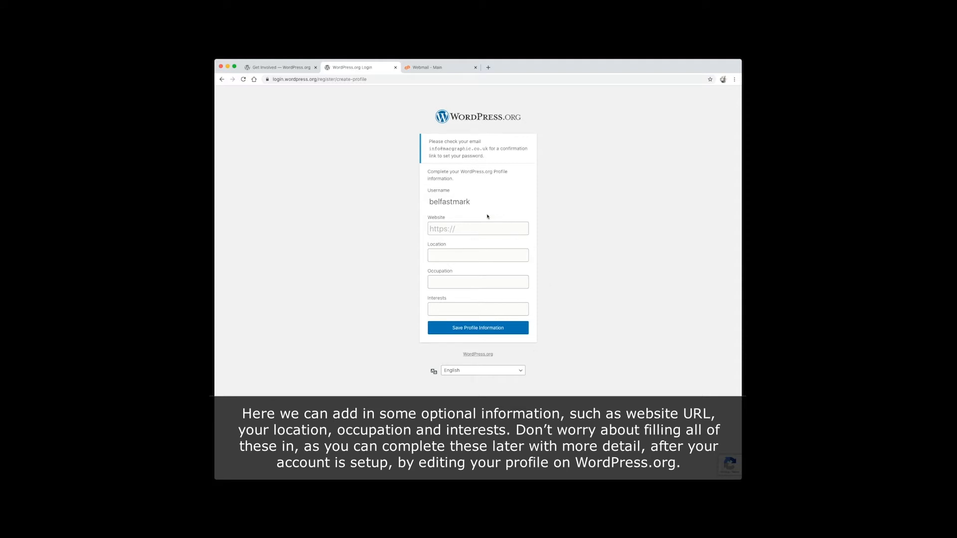
pyautogui.moveTo(486, 257)
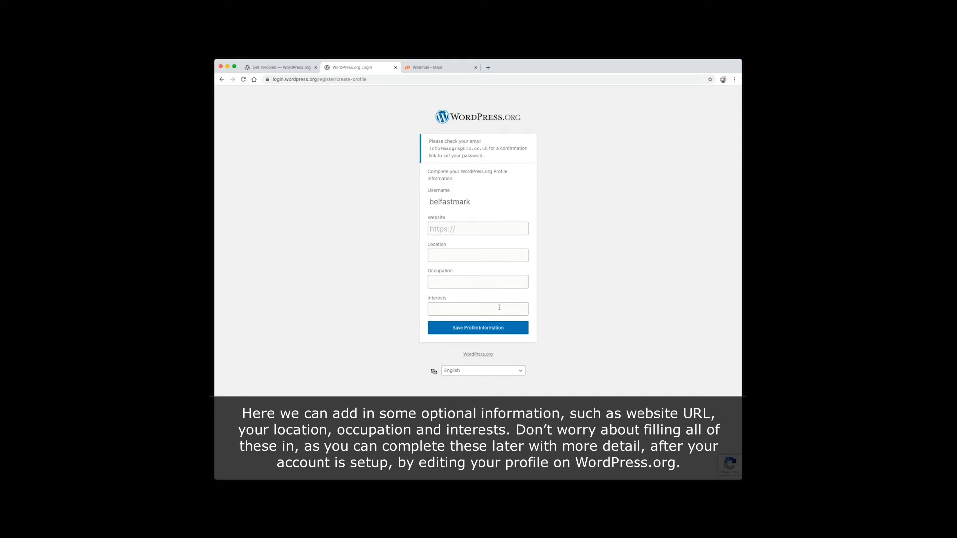
pyautogui.moveTo(537, 330)
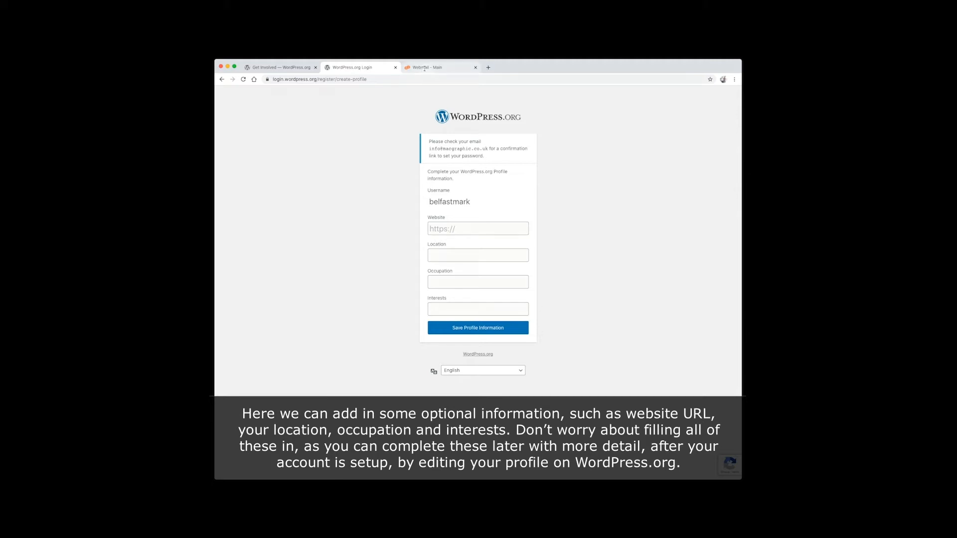
# - Refresh the Horde inbox, read the '[WordPress.org] Your new account' email and follow its password-setup link
pyautogui.click(439, 67)
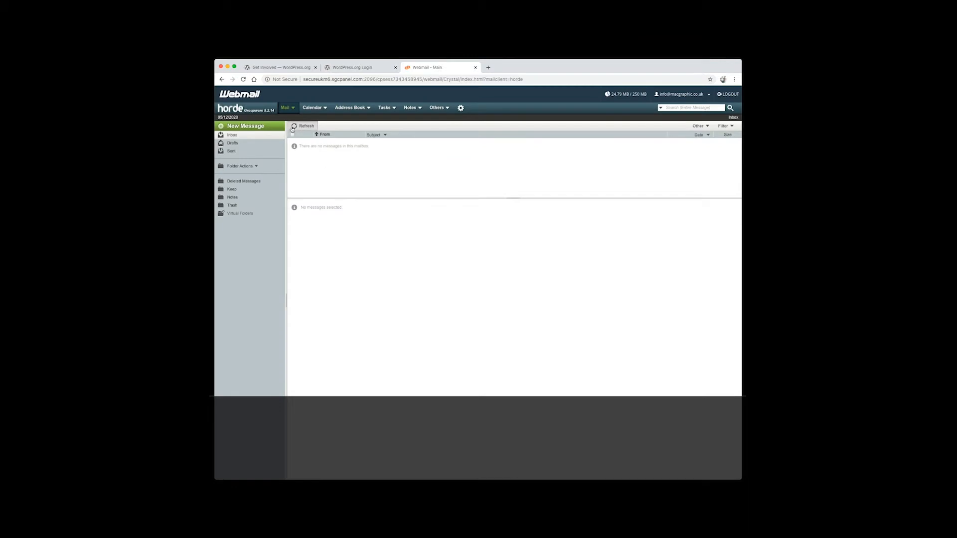
pyautogui.click(305, 126)
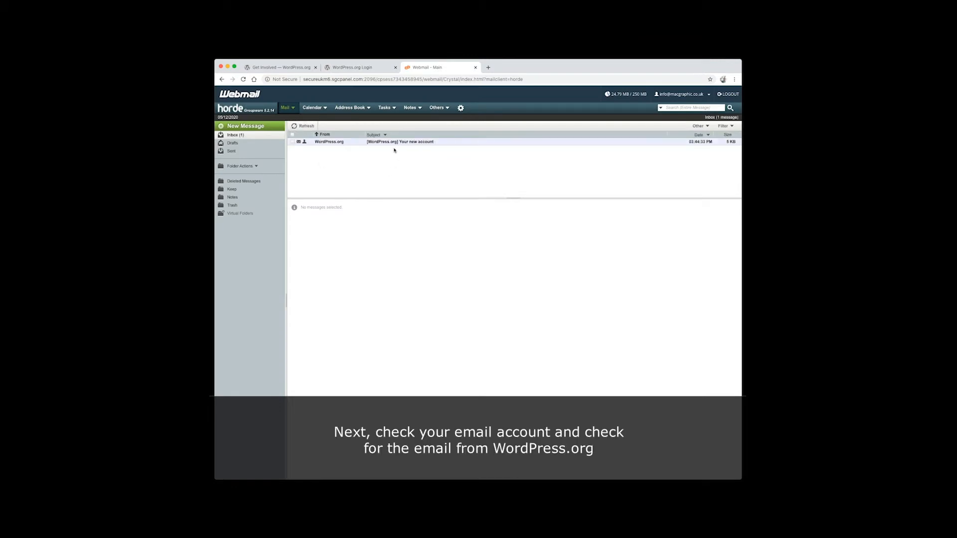
pyautogui.click(400, 141)
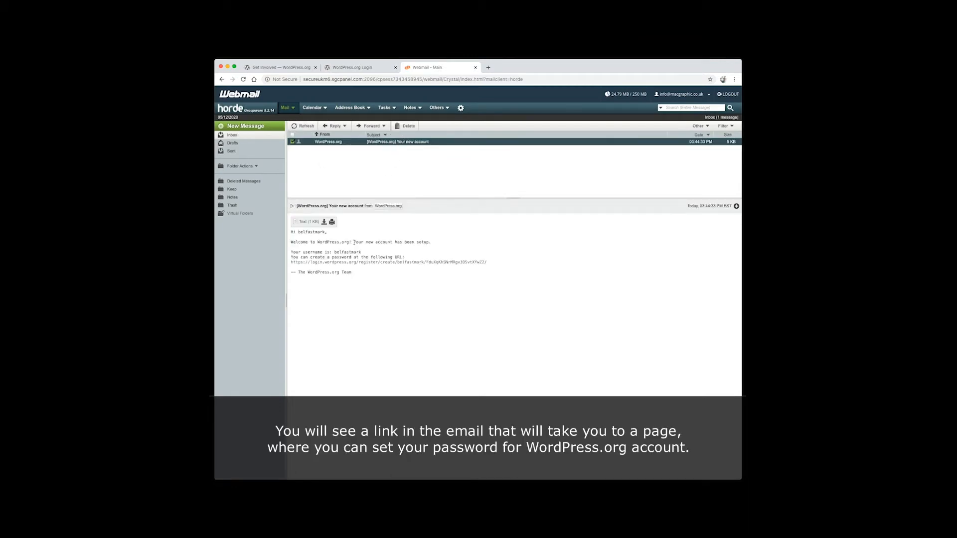
pyautogui.click(387, 263)
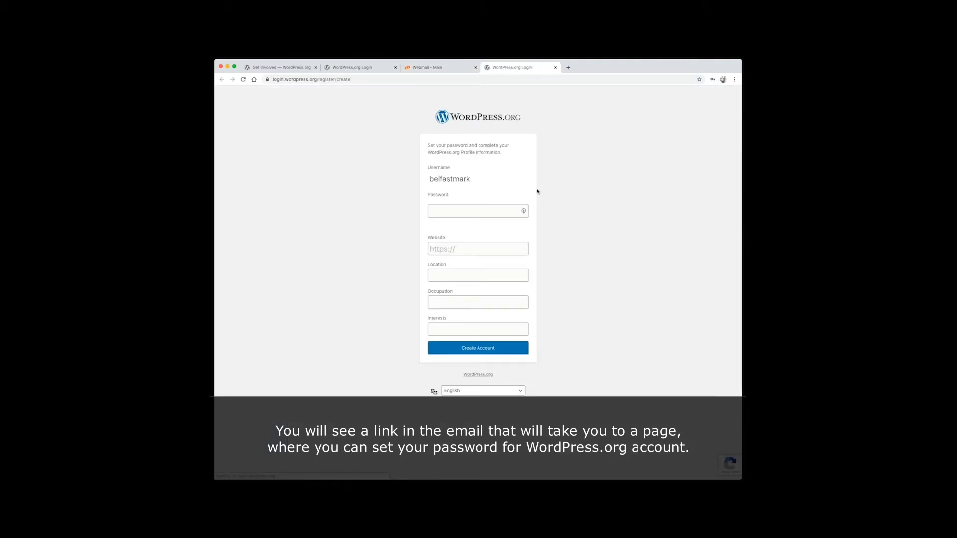
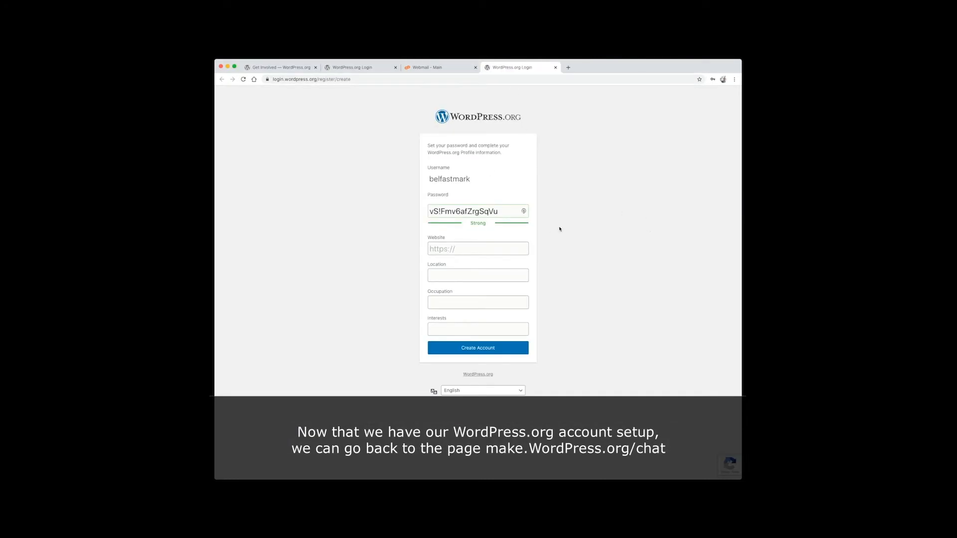
pyautogui.click(478, 348)
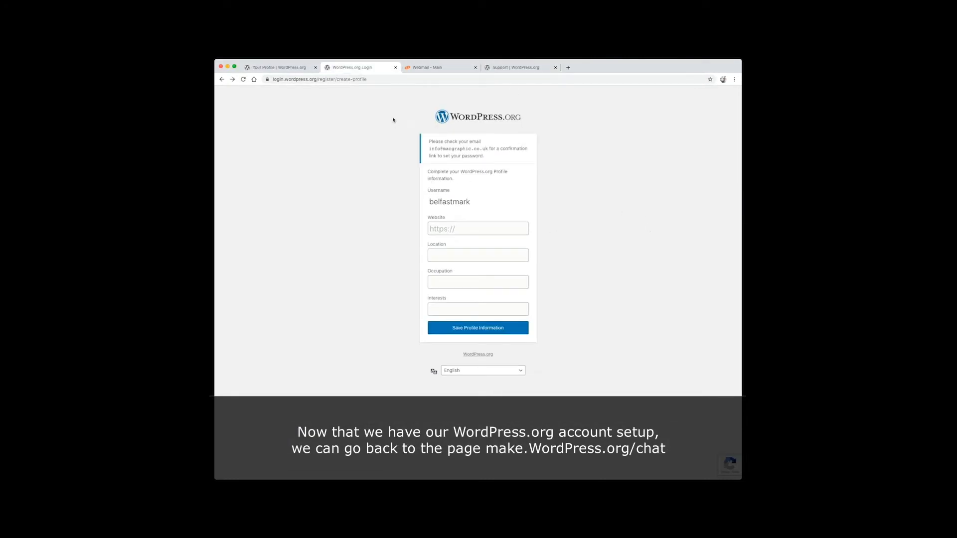
pyautogui.moveTo(289, 99)
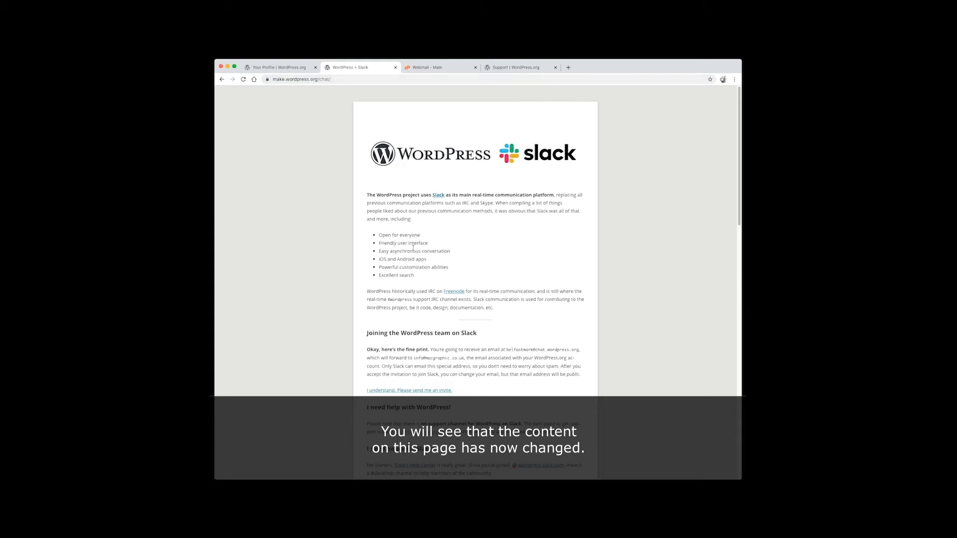
# - Request a Slack invite via 'I understand. Please send me an invite.' on the chat page
pyautogui.scroll(-3)
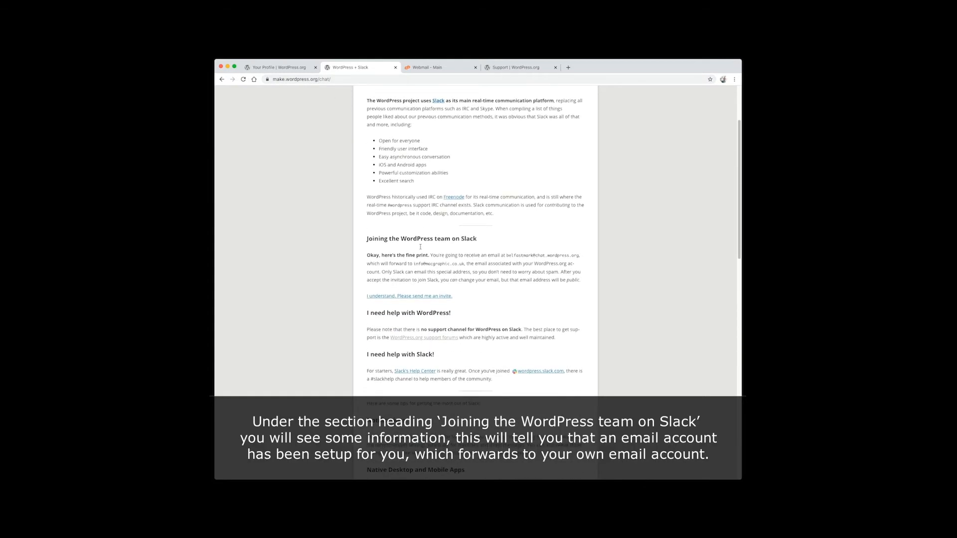
pyautogui.moveTo(421, 261)
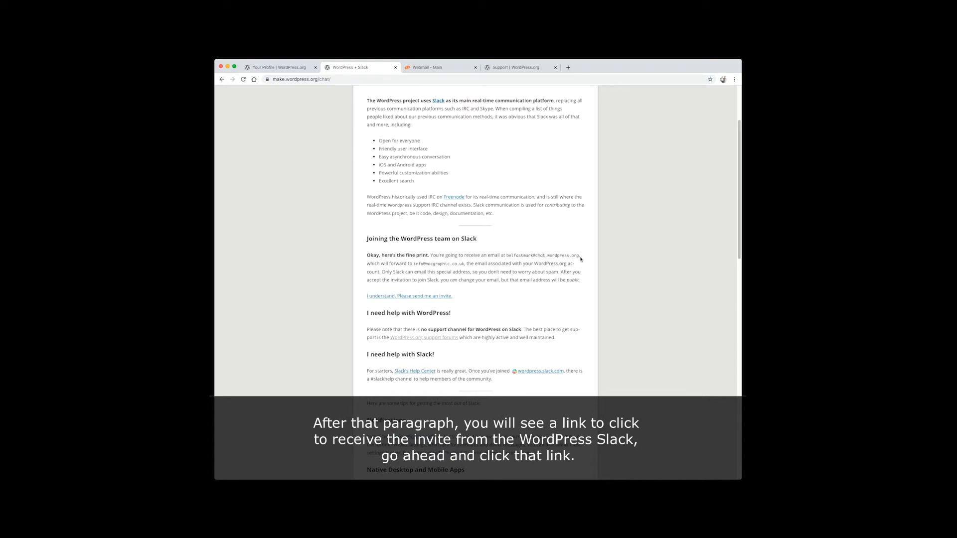
pyautogui.moveTo(461, 265)
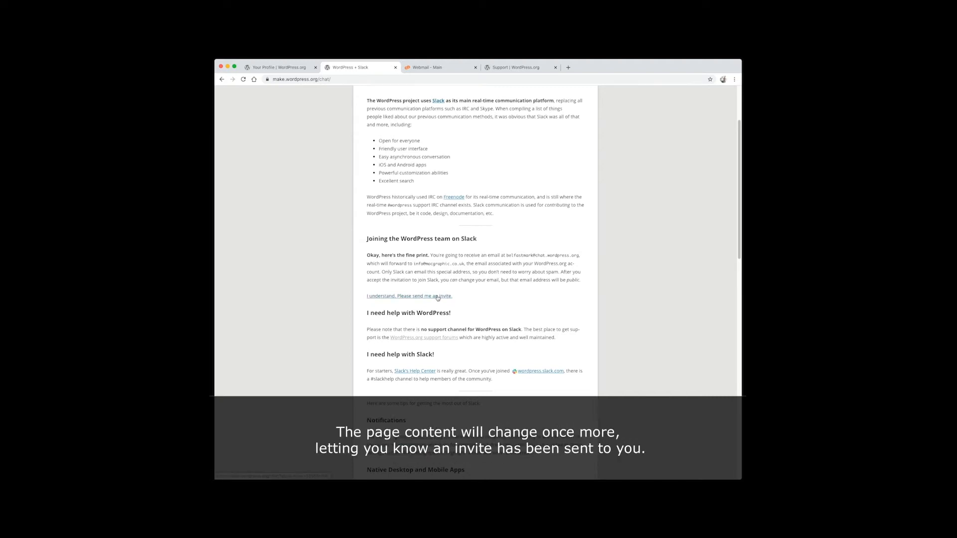
pyautogui.click(408, 295)
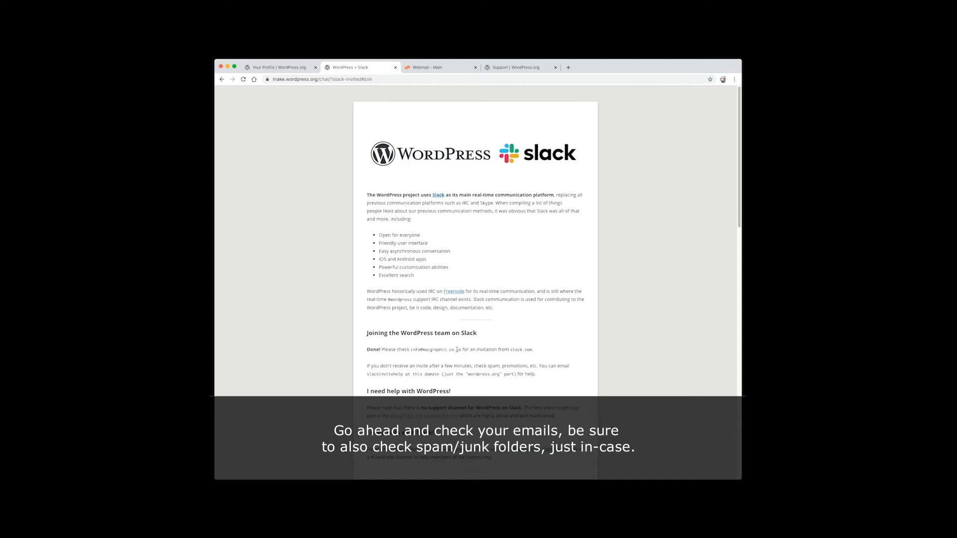
# - Accept the emailed Slack invitation with Join Now to reach the Making WordPress sign-up form
pyautogui.click(438, 67)
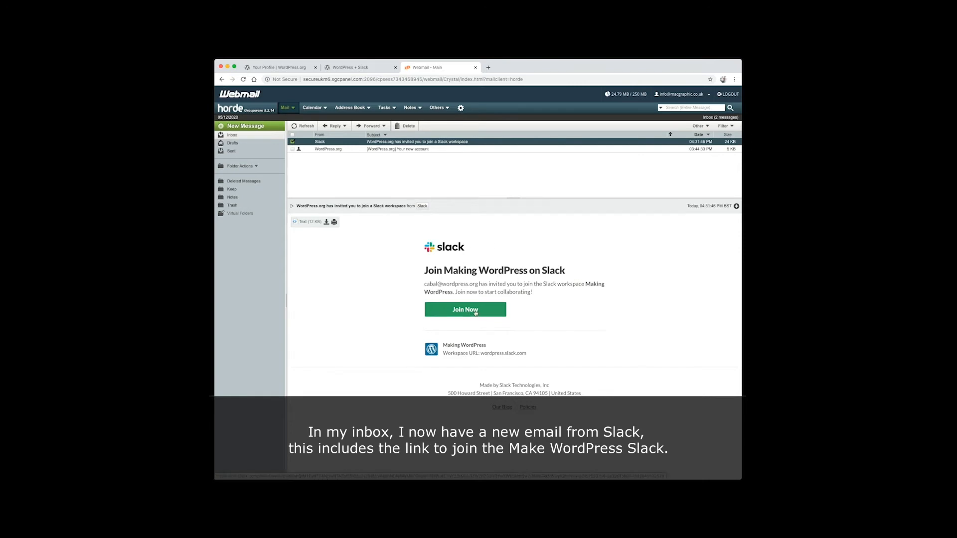
pyautogui.click(465, 309)
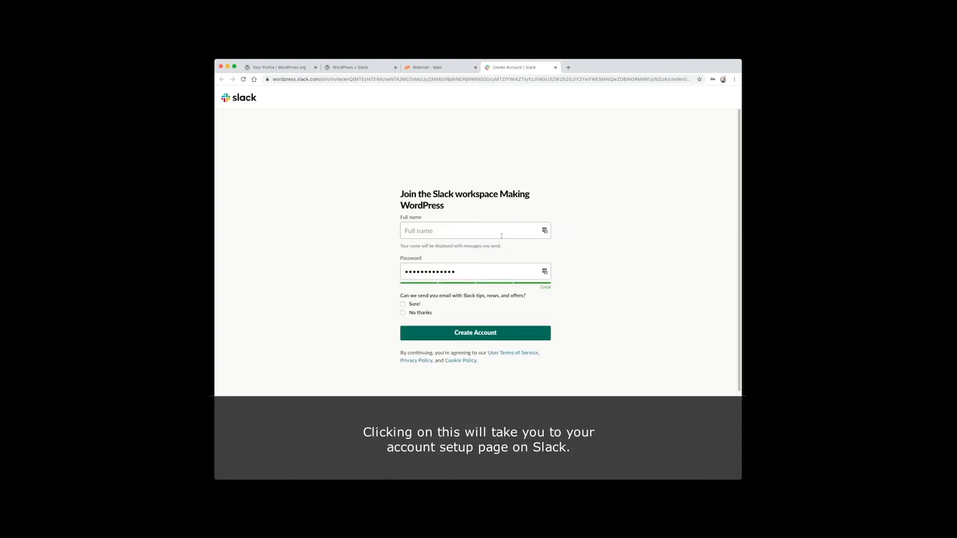
pyautogui.click(474, 230)
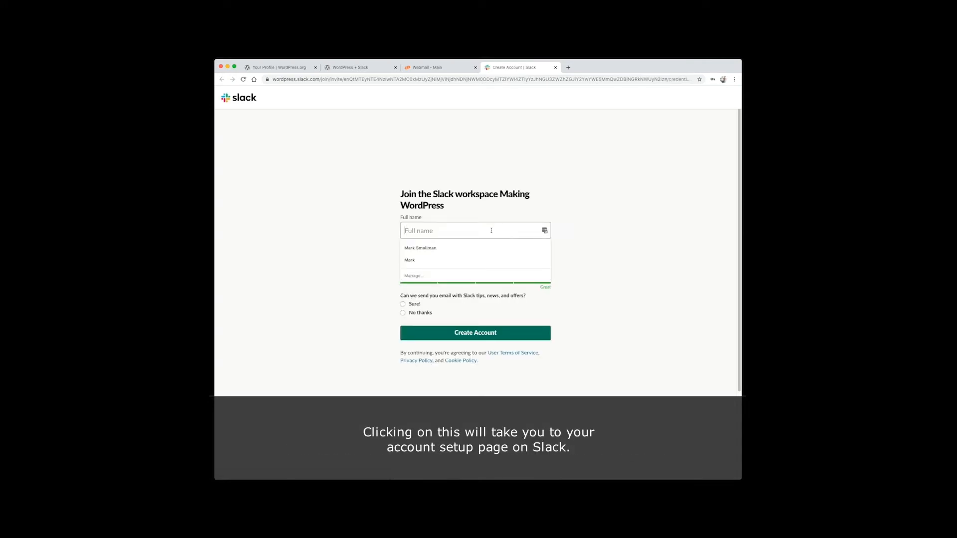
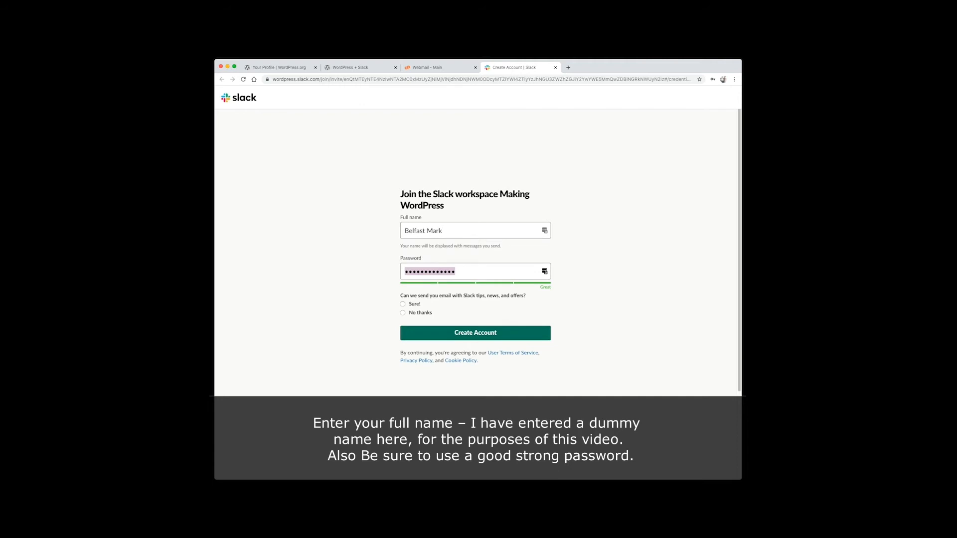
pyautogui.click(474, 271)
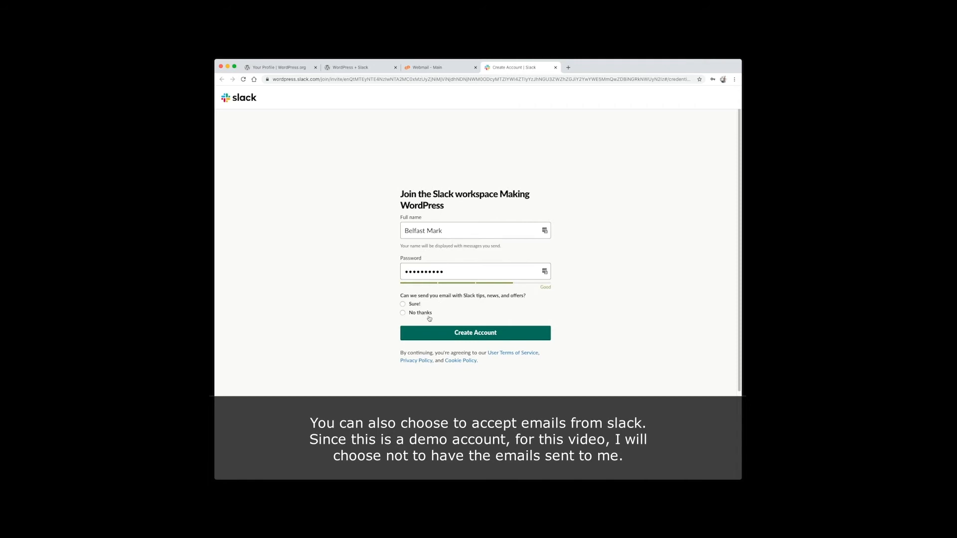
pyautogui.click(402, 312)
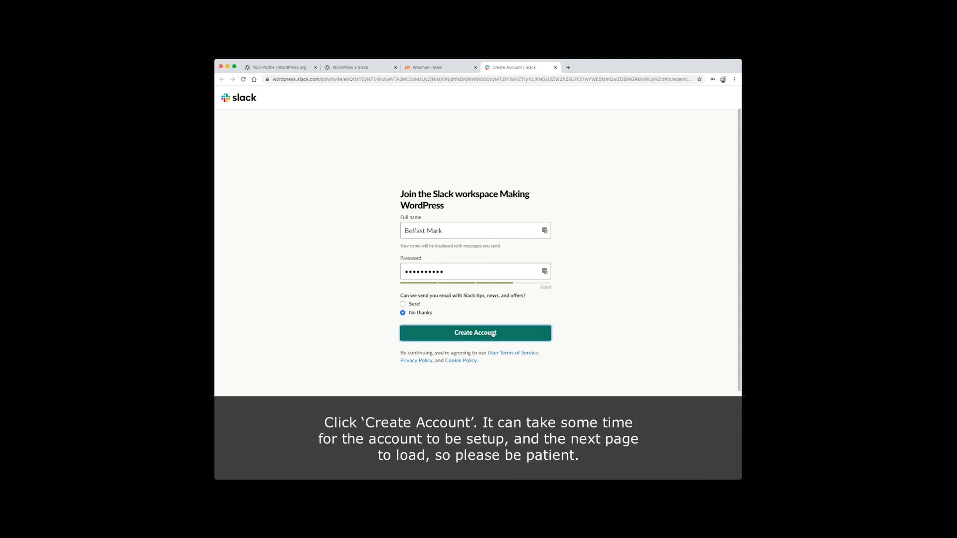
# - Submit the Making WordPress sign-up to create the Slack account
pyautogui.click(476, 333)
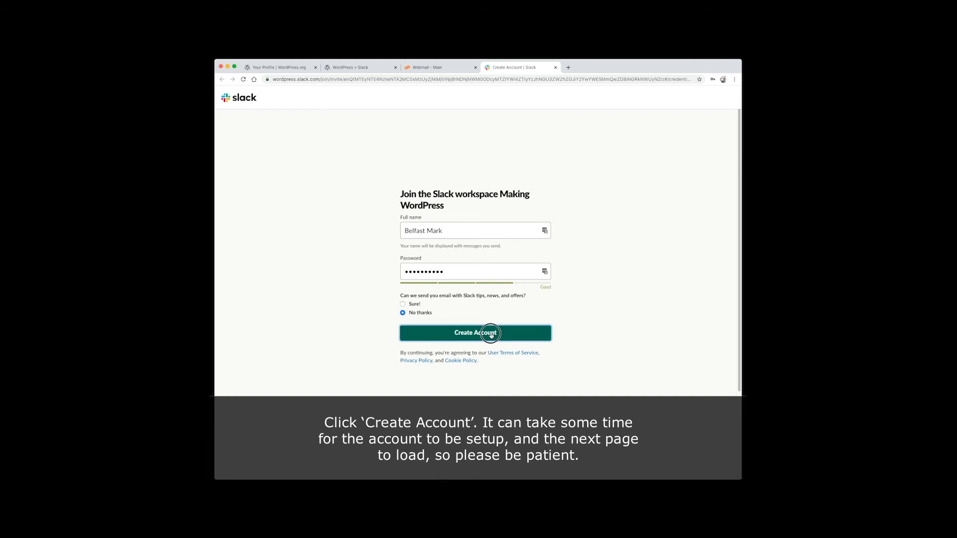
pyautogui.click(475, 333)
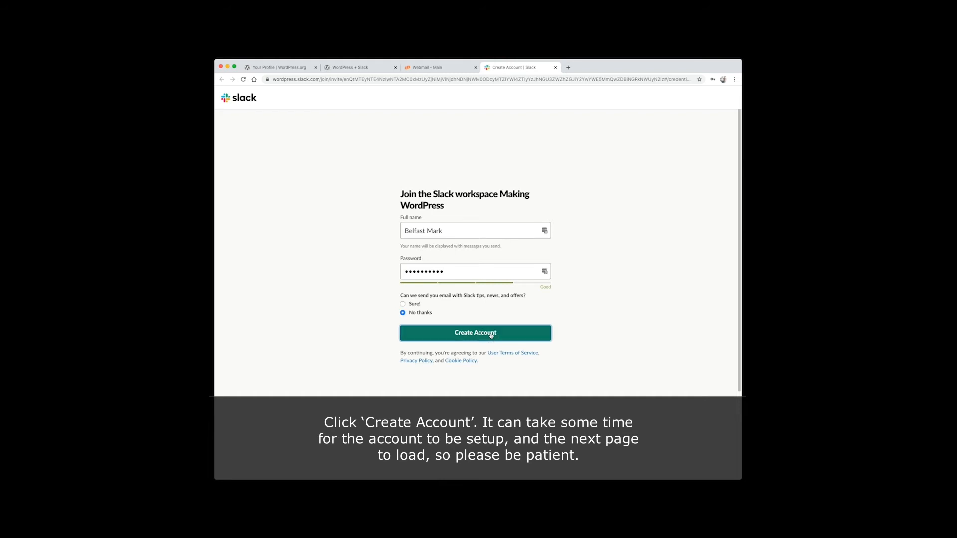
pyautogui.click(474, 332)
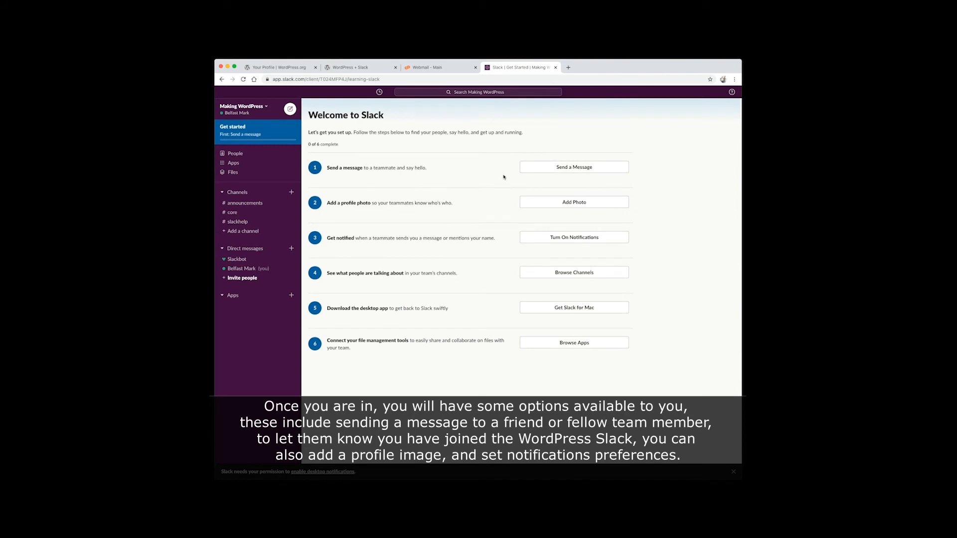
pyautogui.moveTo(564, 207)
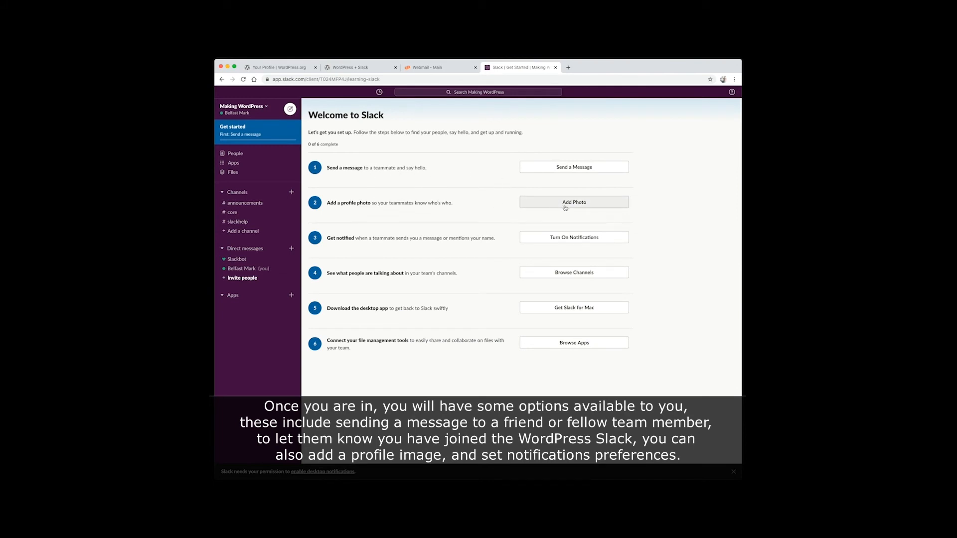
pyautogui.moveTo(551, 239)
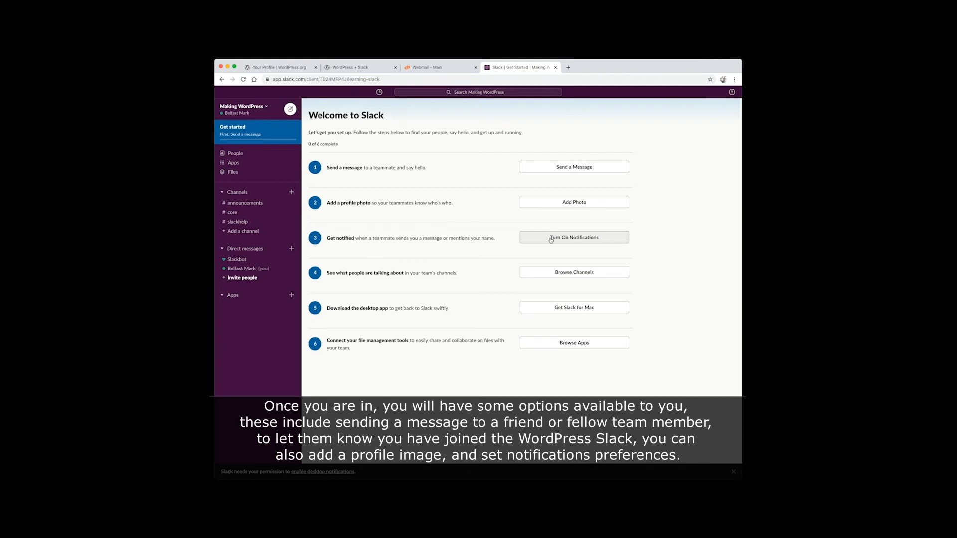
pyautogui.moveTo(545, 276)
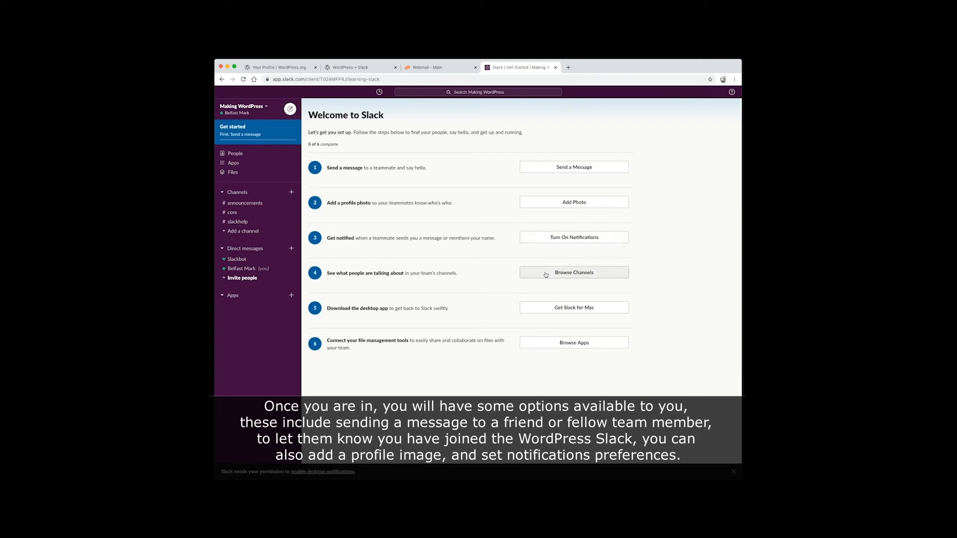
pyautogui.moveTo(508, 315)
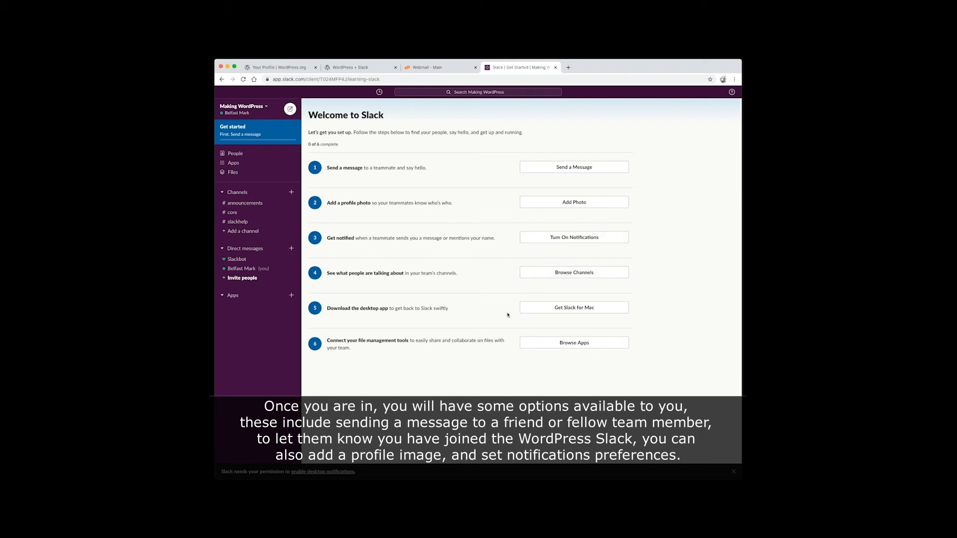
pyautogui.moveTo(545, 312)
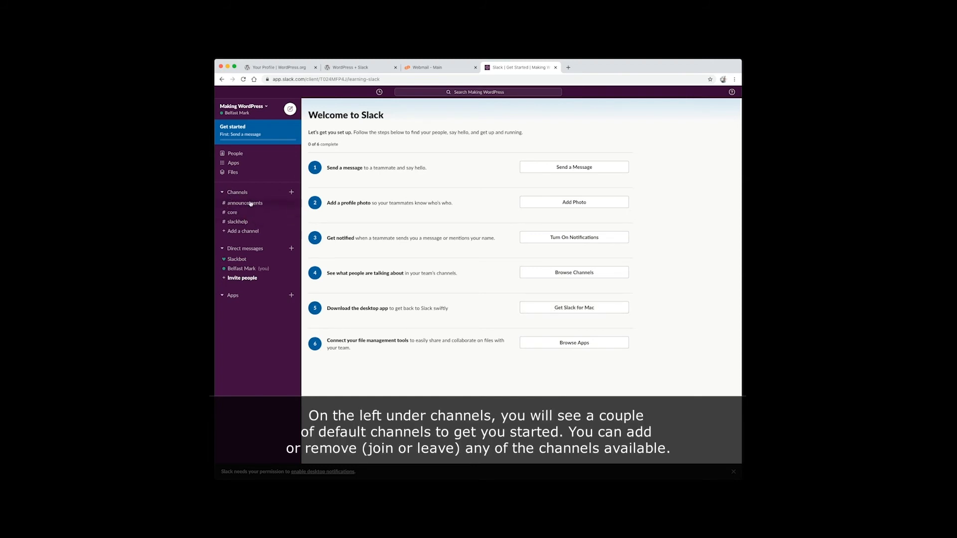
# - View the #announcements and #slackhelp channels, then bring up the Channel browser of all workspace channels
pyautogui.click(244, 203)
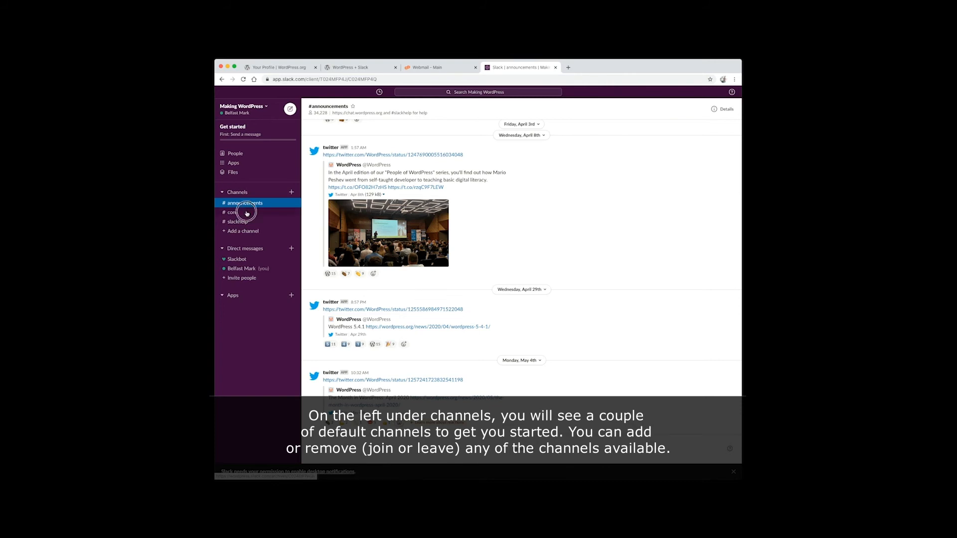
pyautogui.click(237, 221)
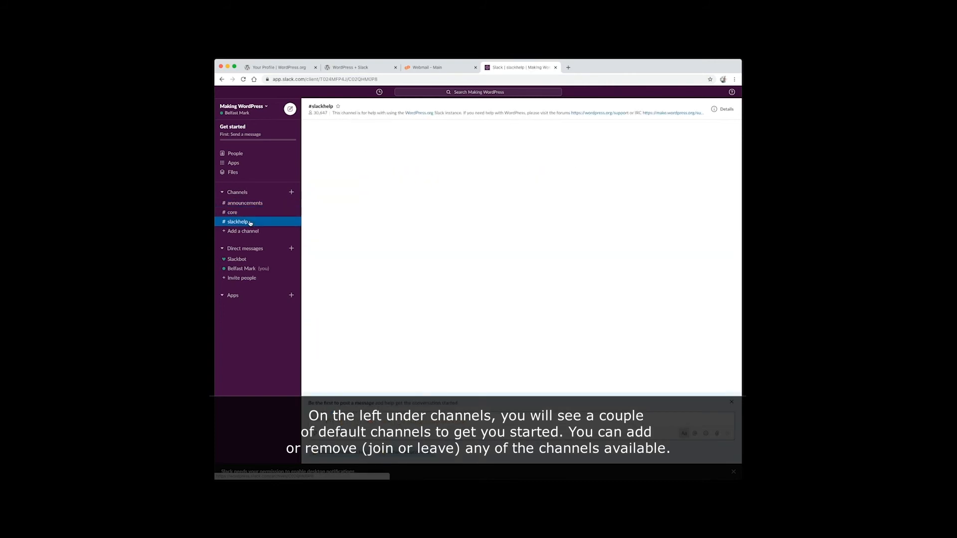
pyautogui.click(237, 221)
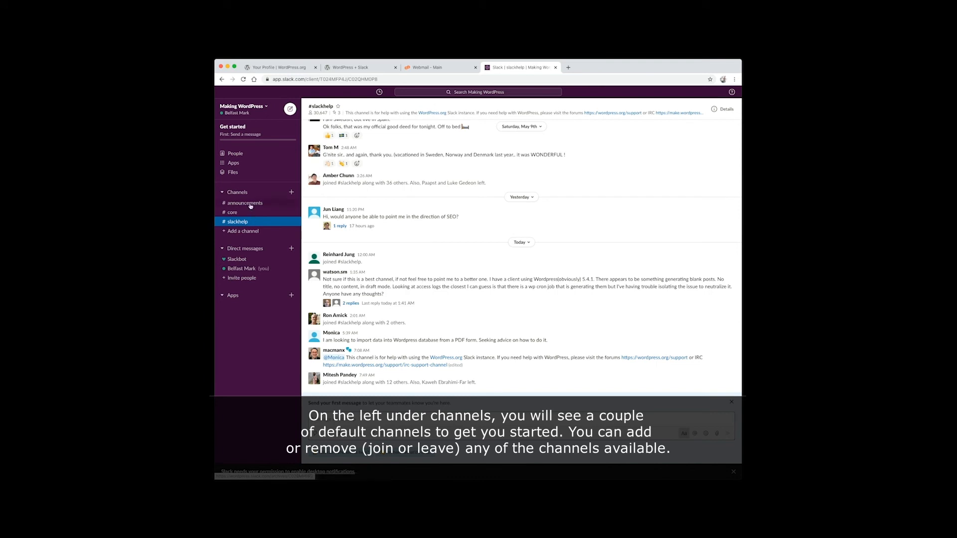
pyautogui.click(244, 202)
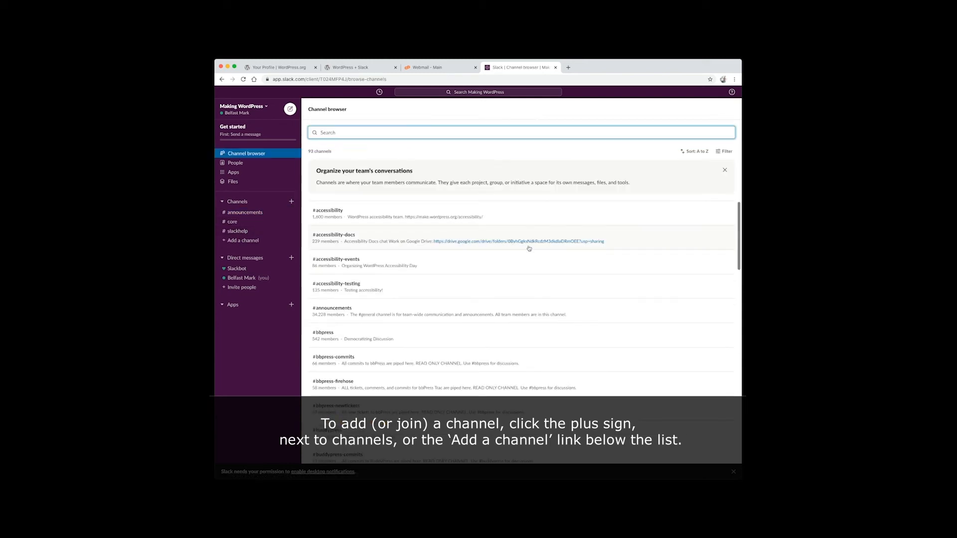
pyautogui.moveTo(576, 286)
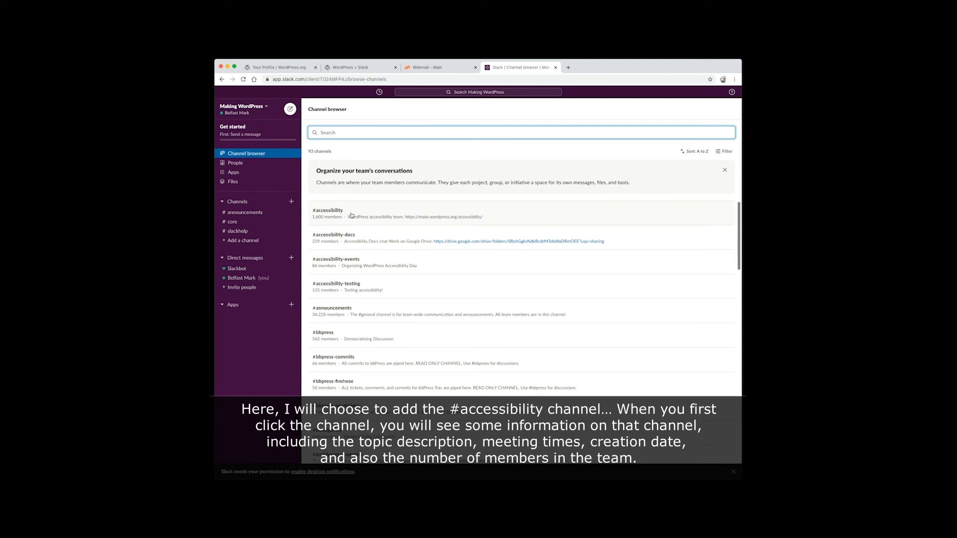
# - Show the #accessibility channel's details from the Channel browser
pyautogui.click(328, 210)
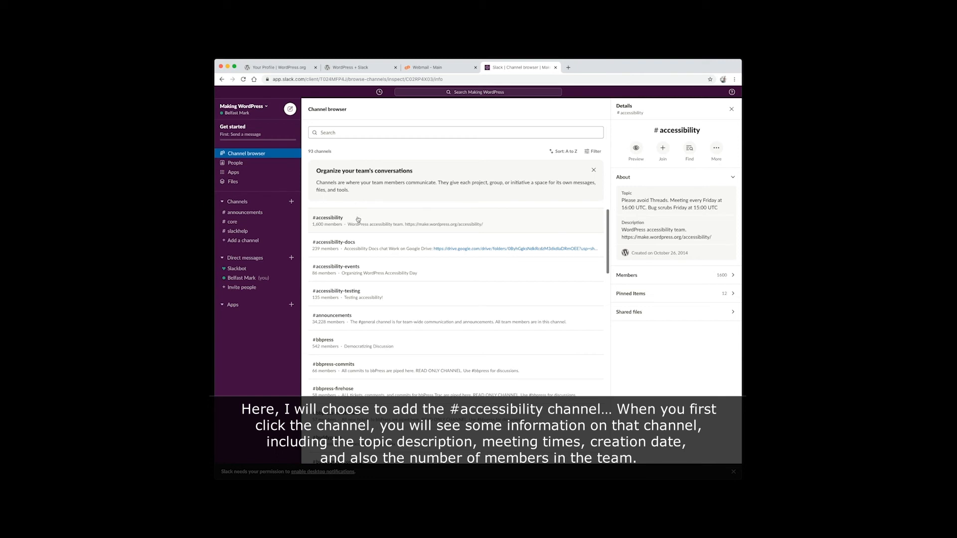
pyautogui.moveTo(539, 222)
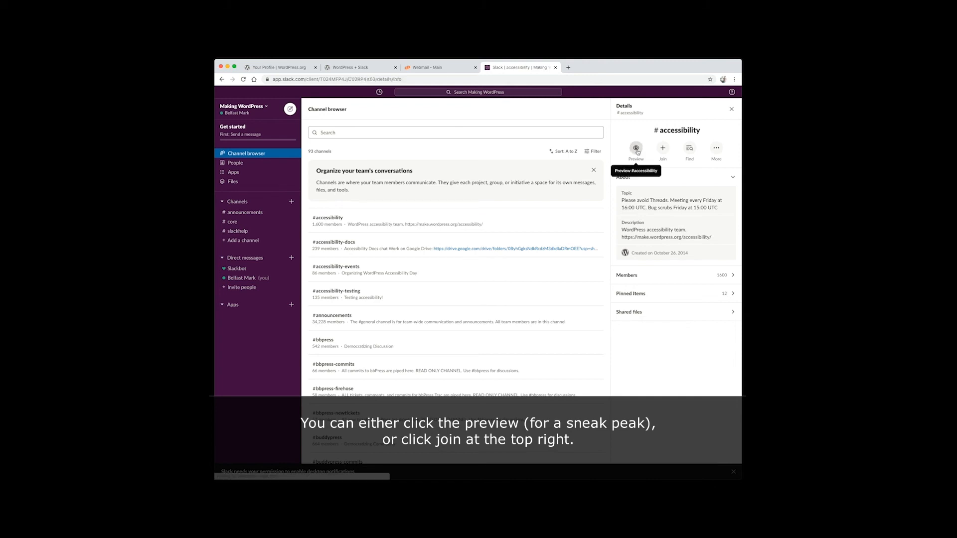
# - Preview #accessibility's messages without joining, then return to the WordPress.org profile page
pyautogui.click(635, 151)
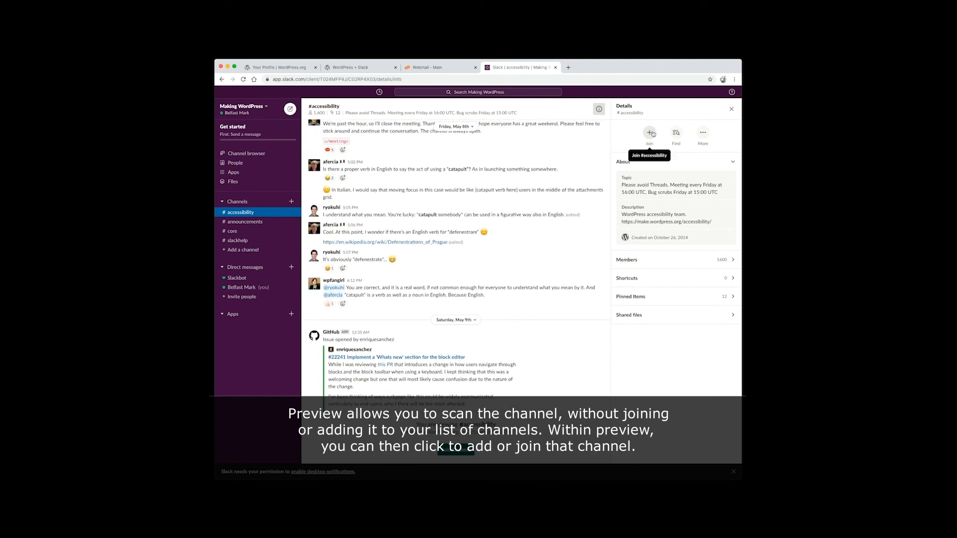
pyautogui.scroll(3)
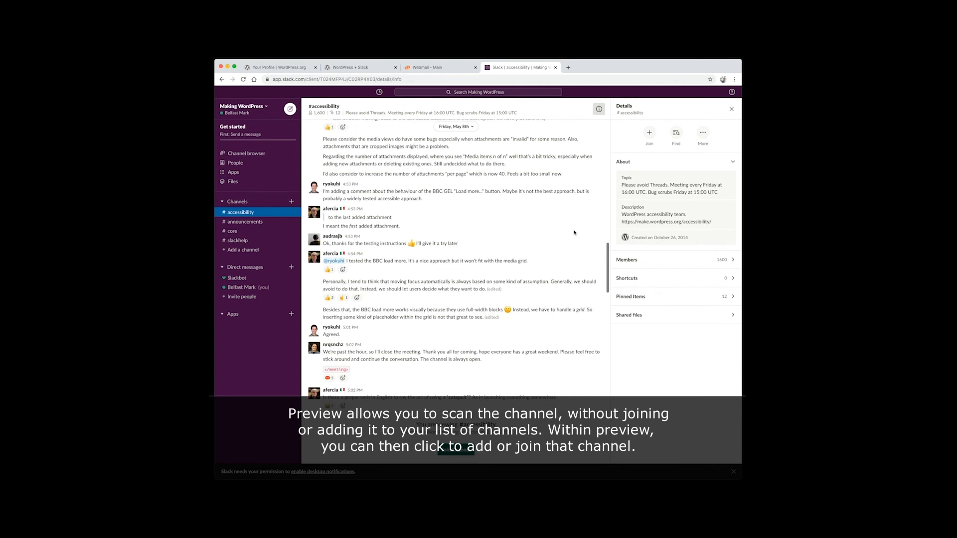
pyautogui.scroll(3)
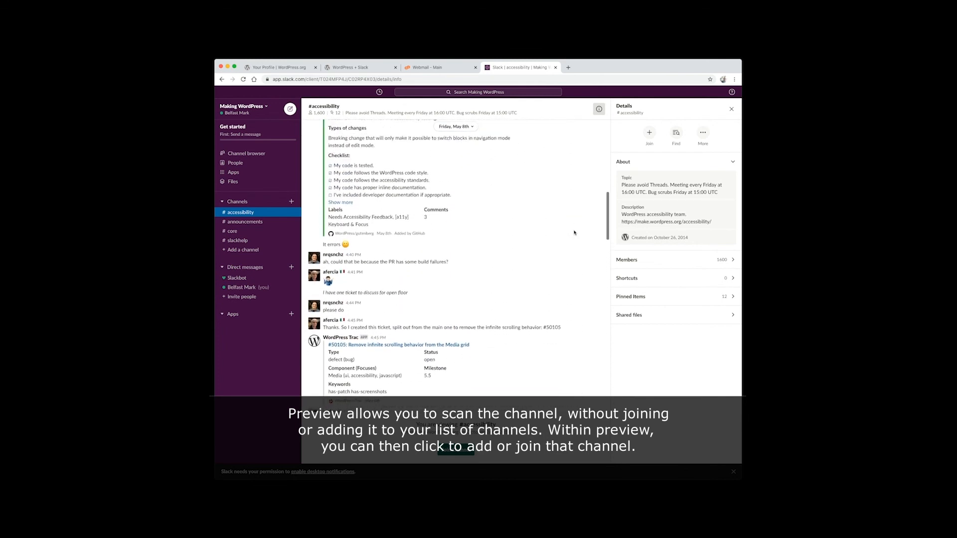
pyautogui.scroll(3)
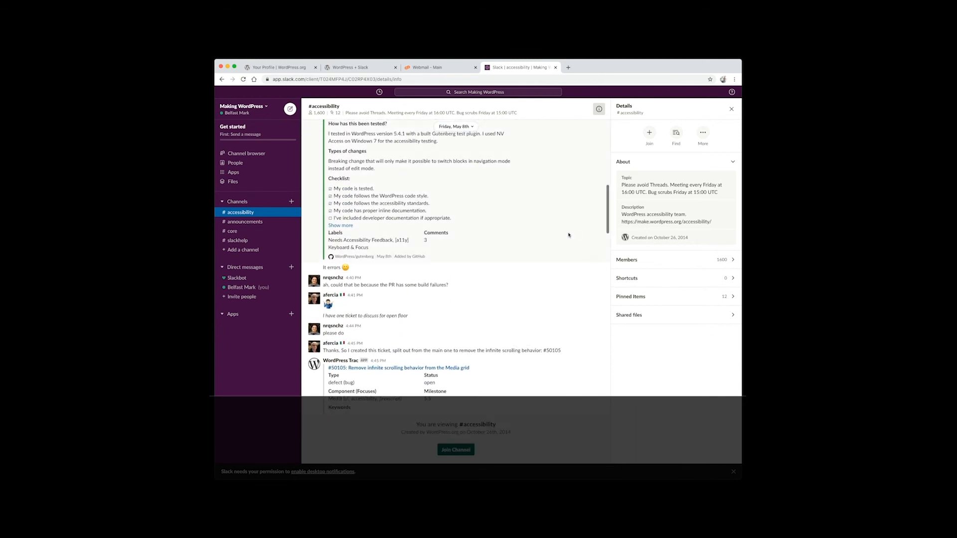
pyautogui.click(275, 67)
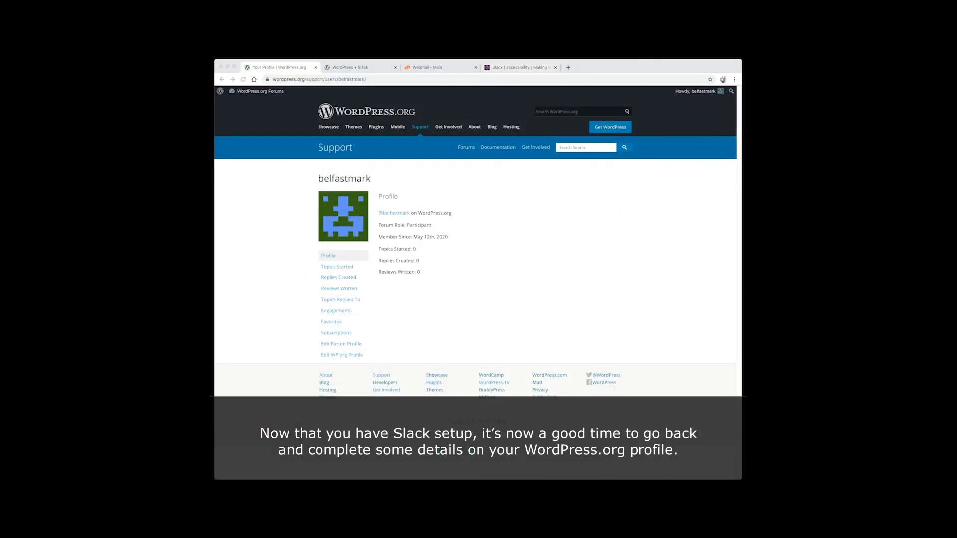
pyautogui.moveTo(525, 320)
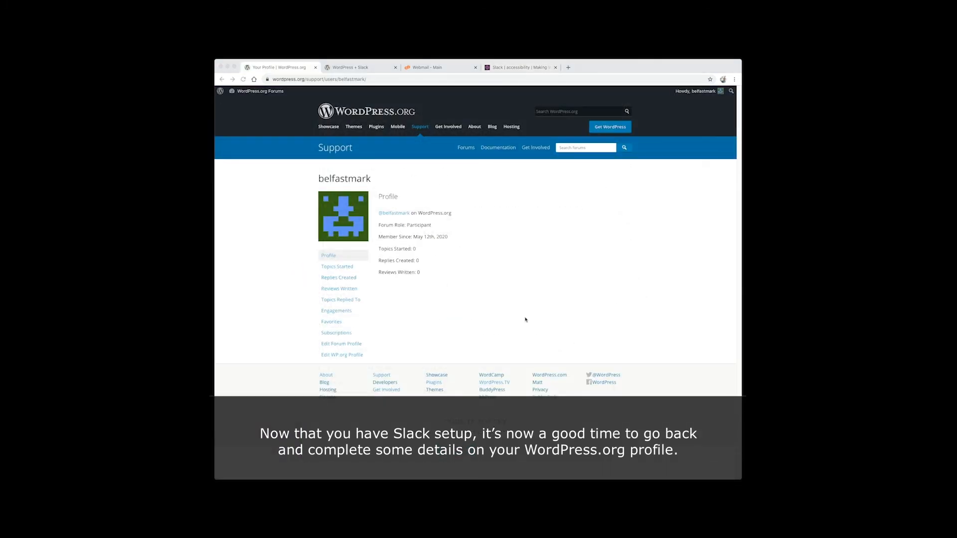
pyautogui.moveTo(483, 197)
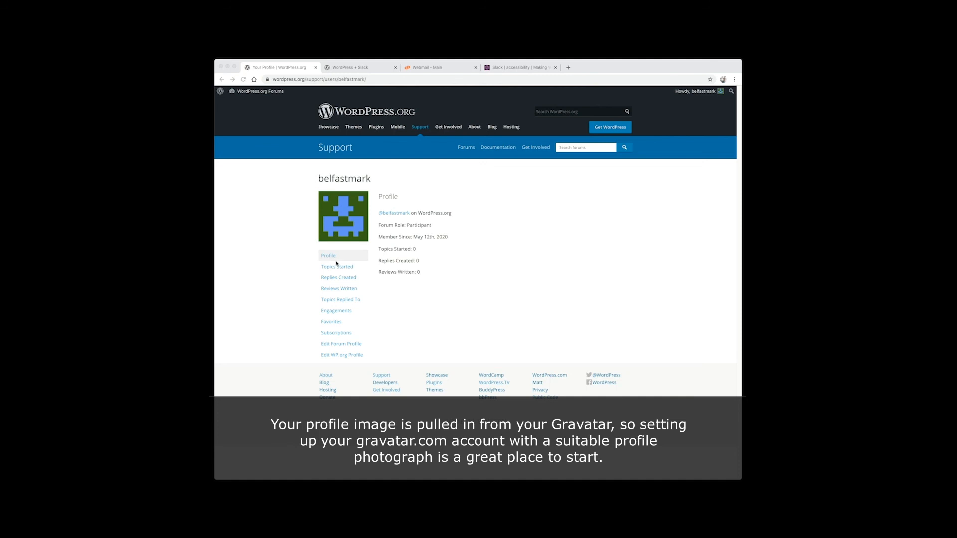
pyautogui.moveTo(315, 230)
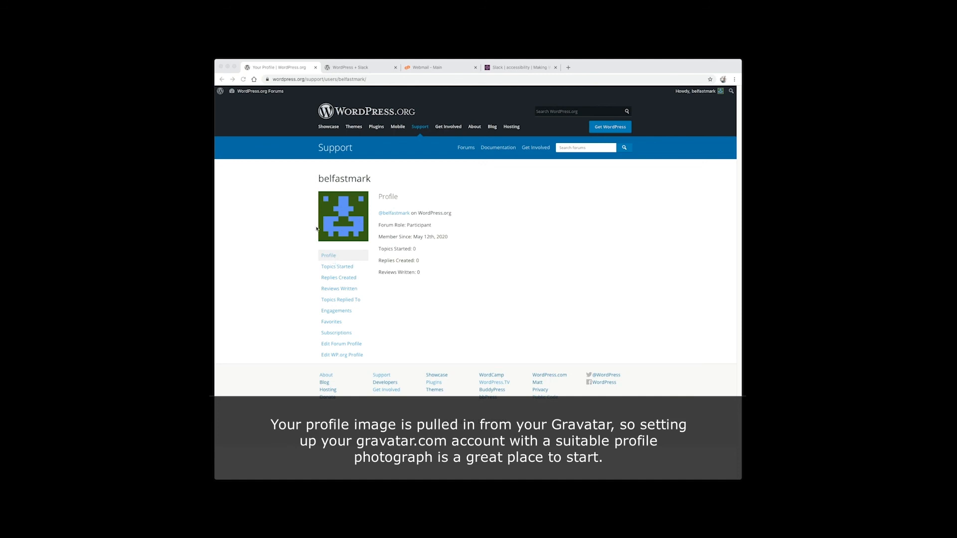
pyautogui.moveTo(348, 230)
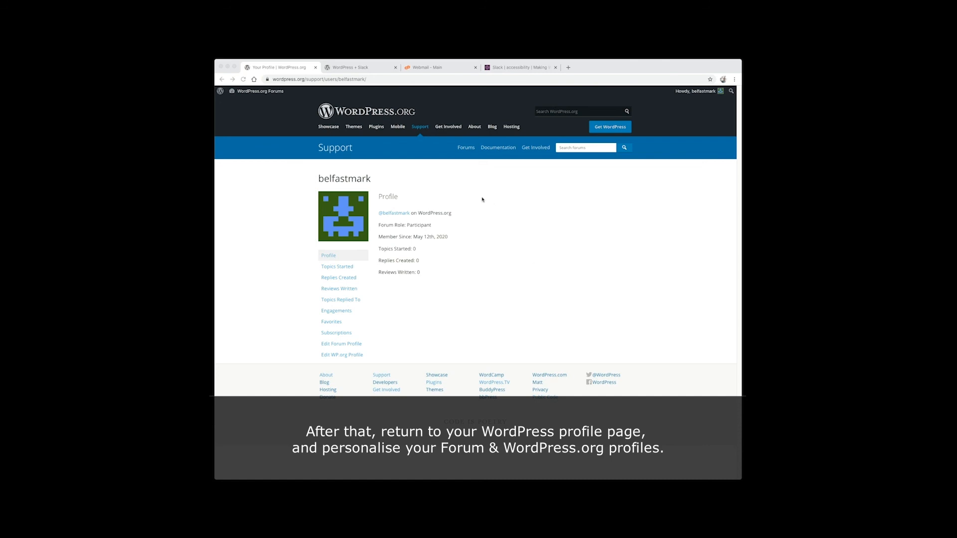
pyautogui.moveTo(352, 166)
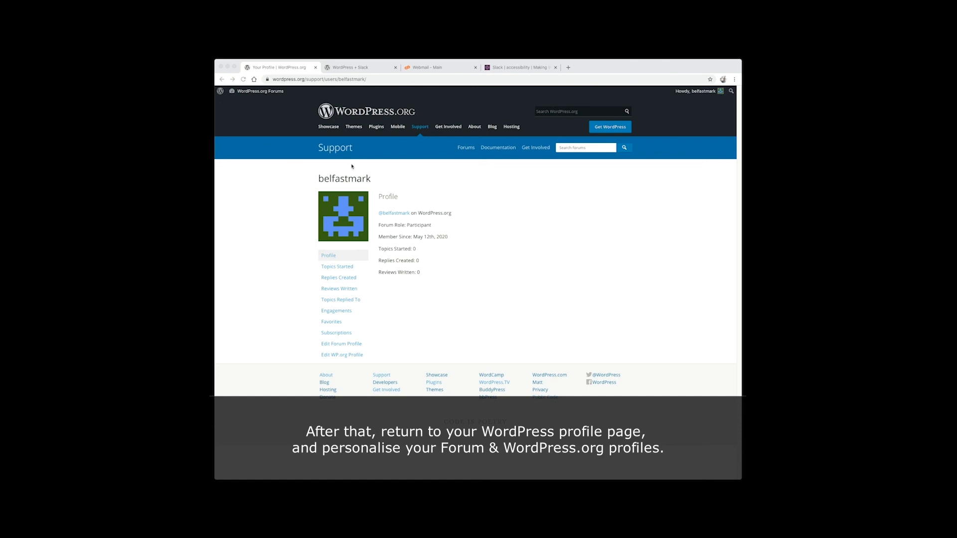